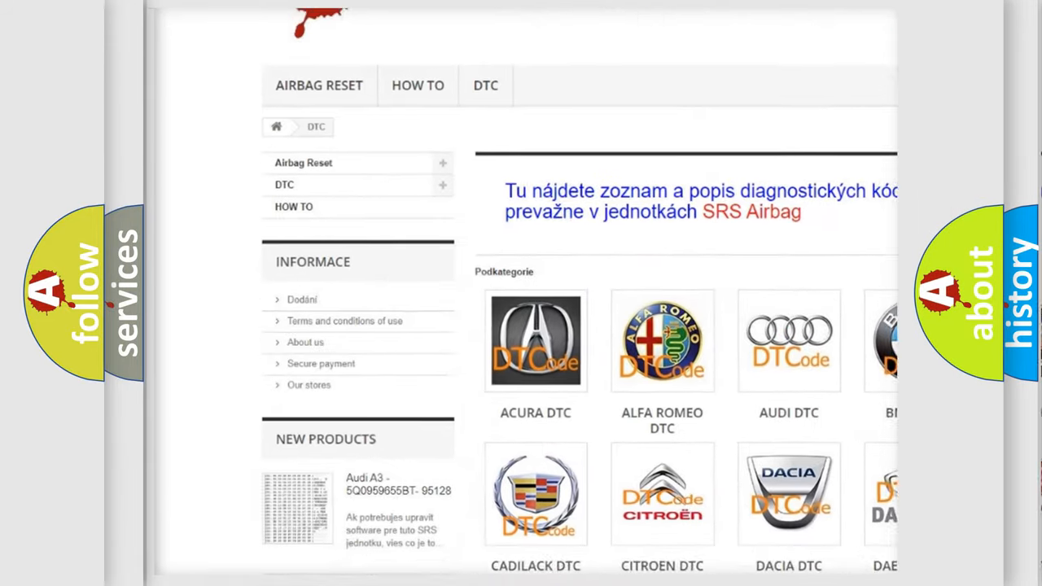
pyautogui.scroll(-3)
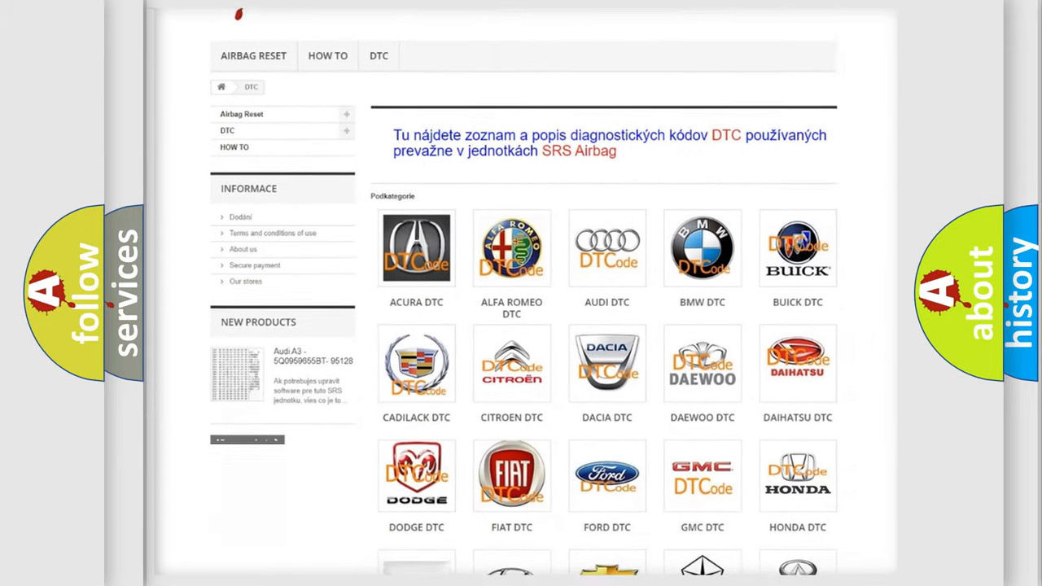
pyautogui.scroll(-3)
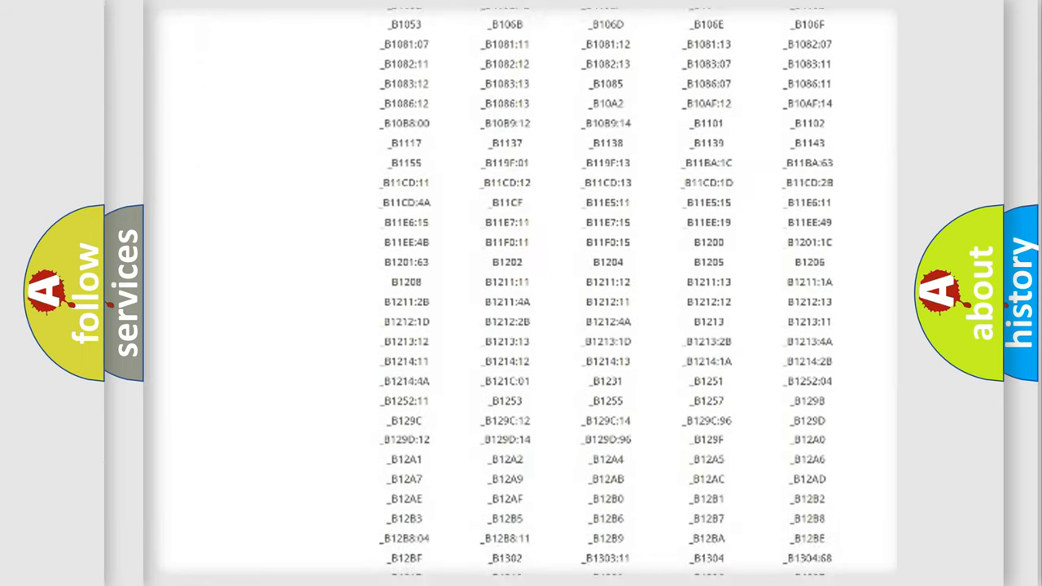
pyautogui.scroll(-3)
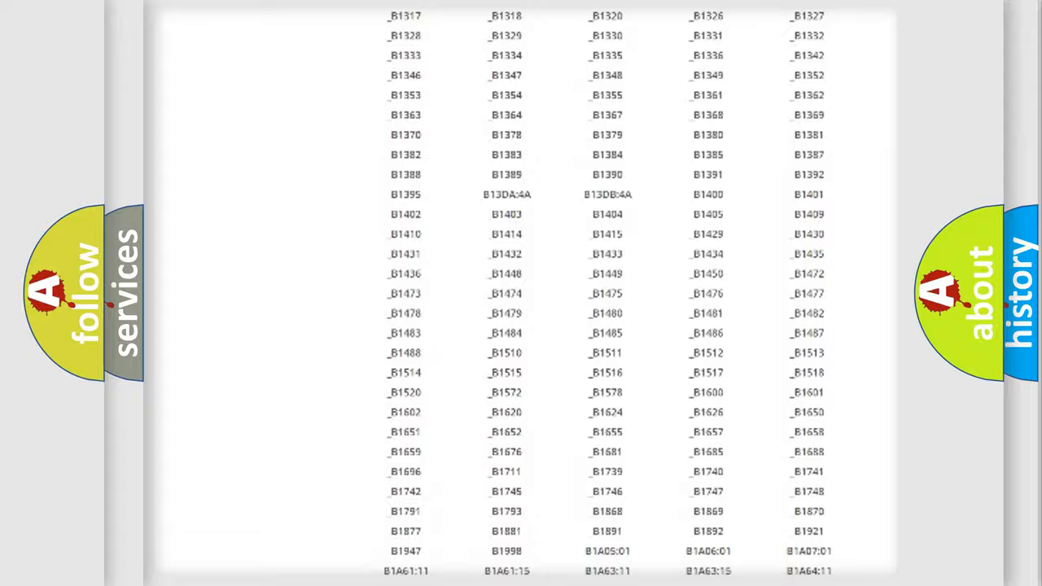
pyautogui.scroll(3)
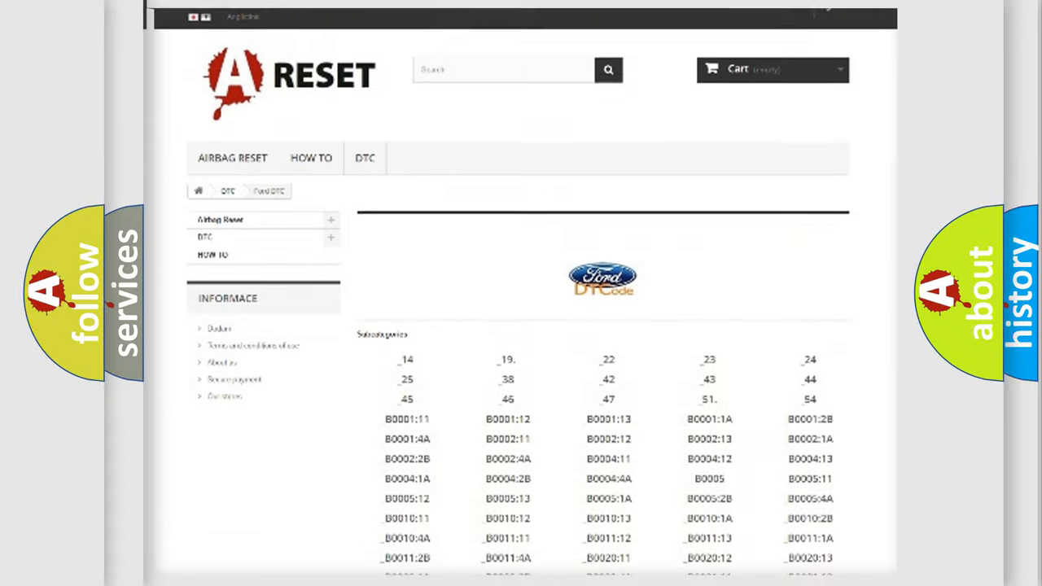